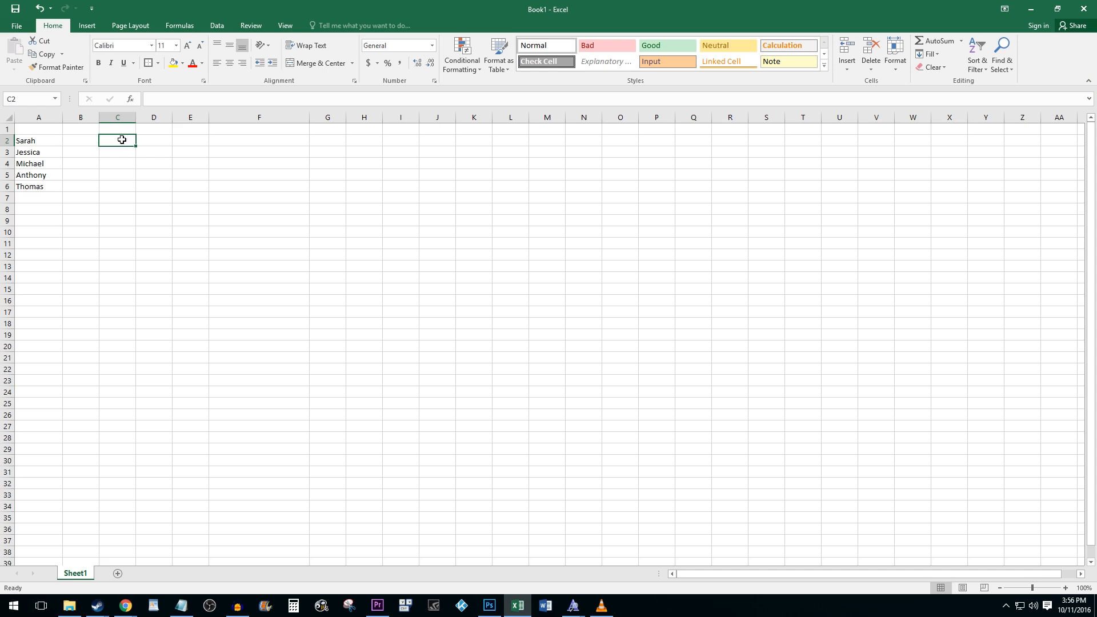
Edit cell A2 into the formula =UPPER("Sarah") so it shows SARAH.
double_click(38, 140)
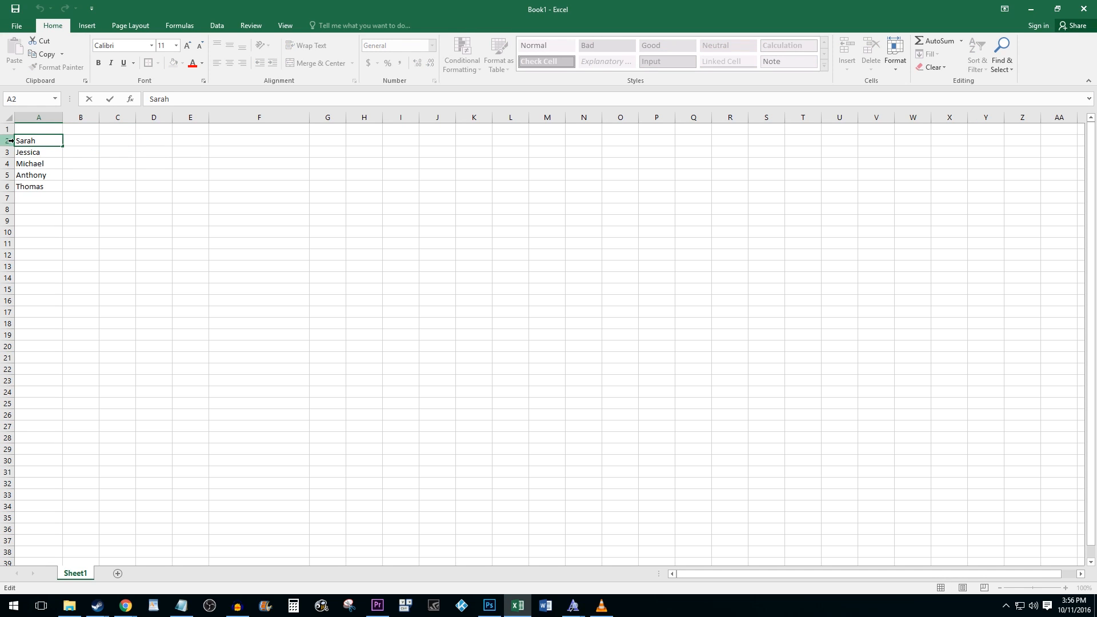
text(=)
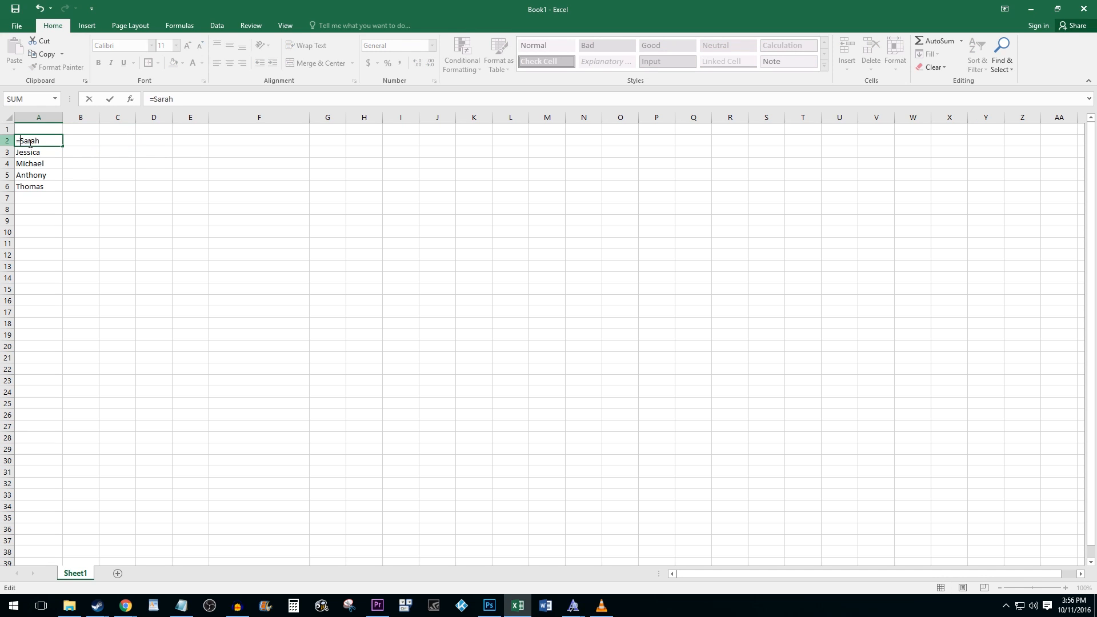
text(UPPE)
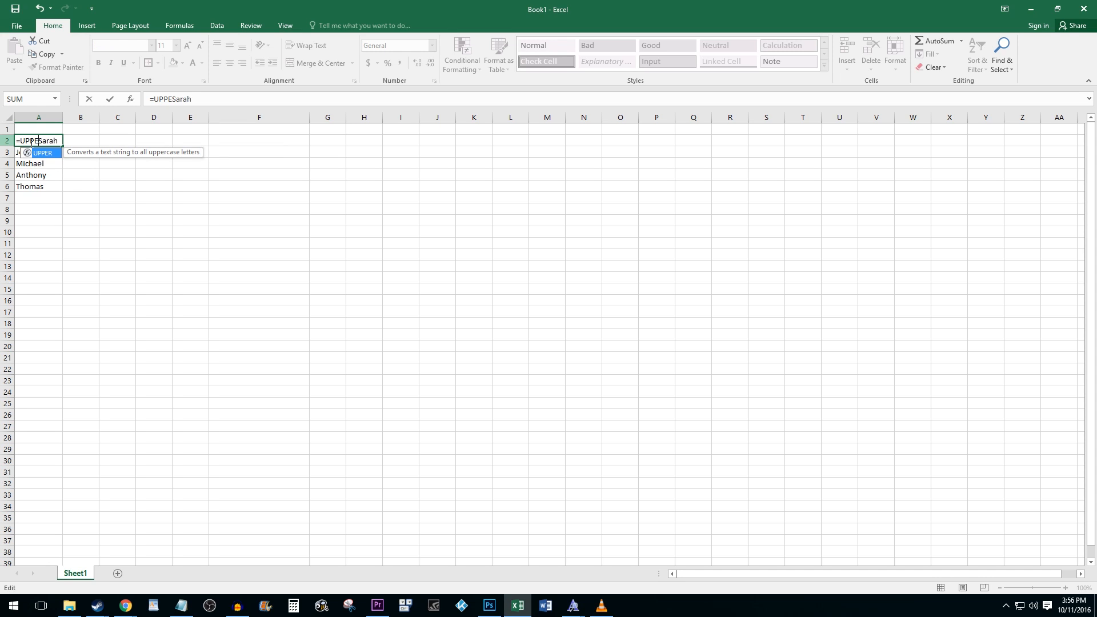
text(()
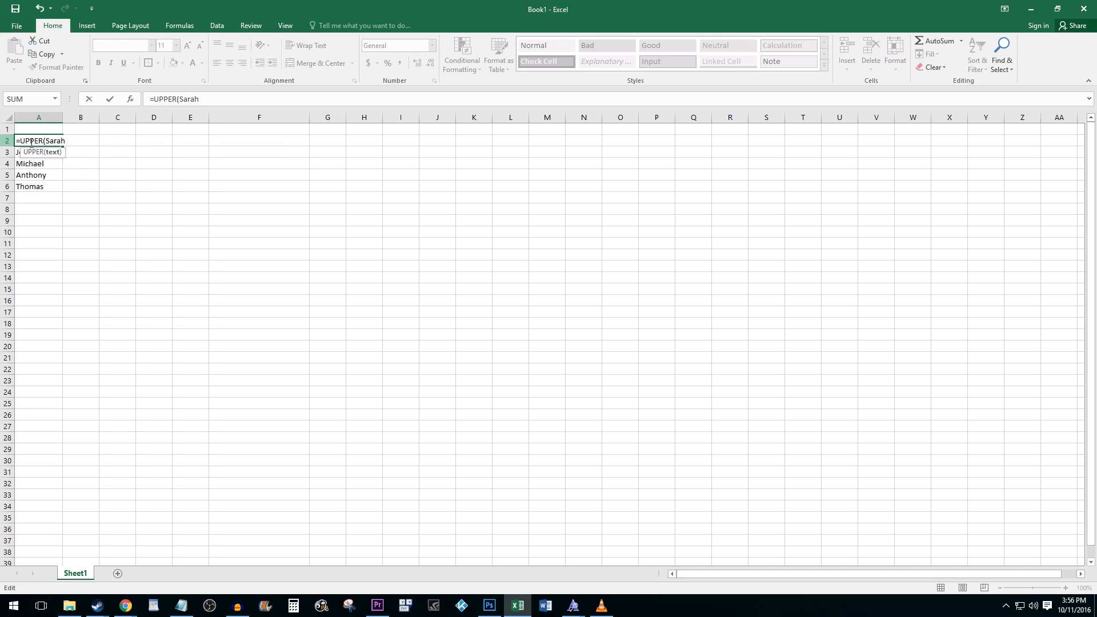
text(")
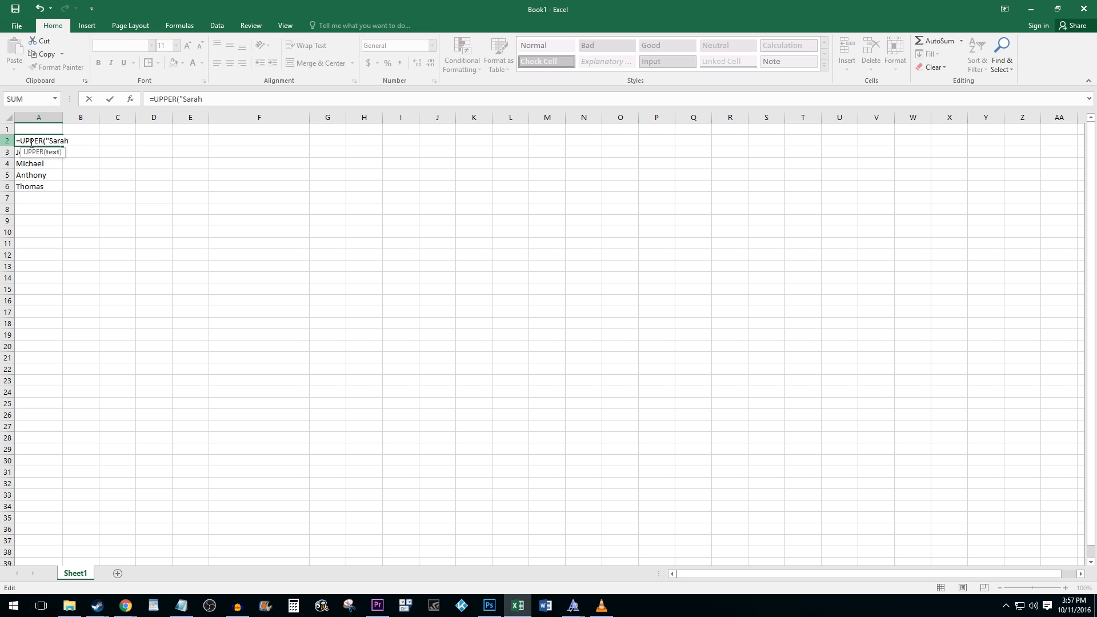
text("))
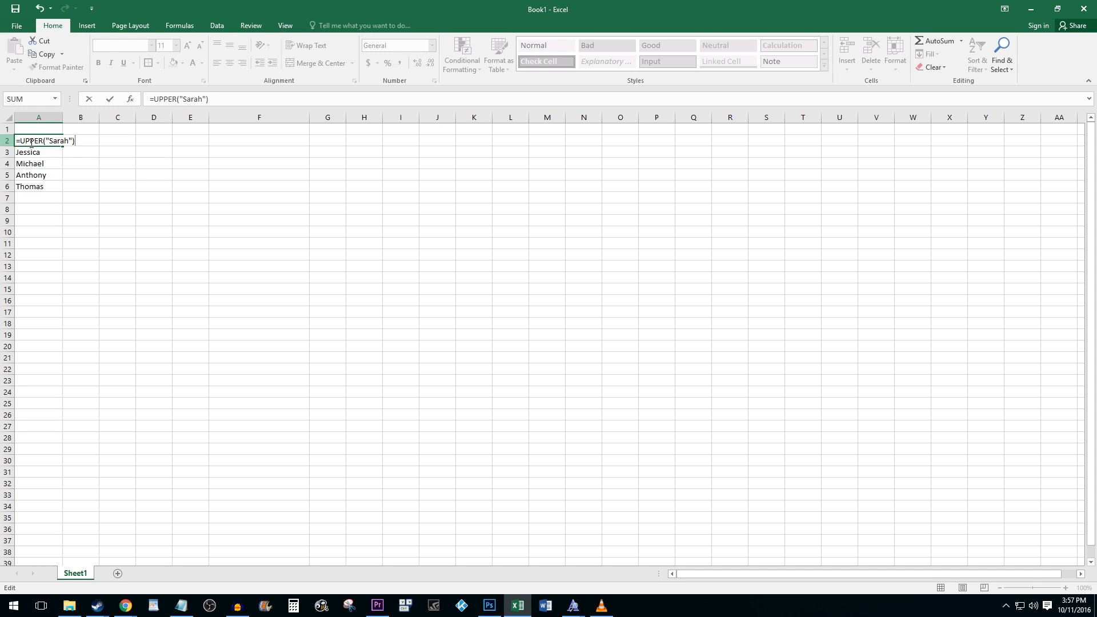
key(Return)
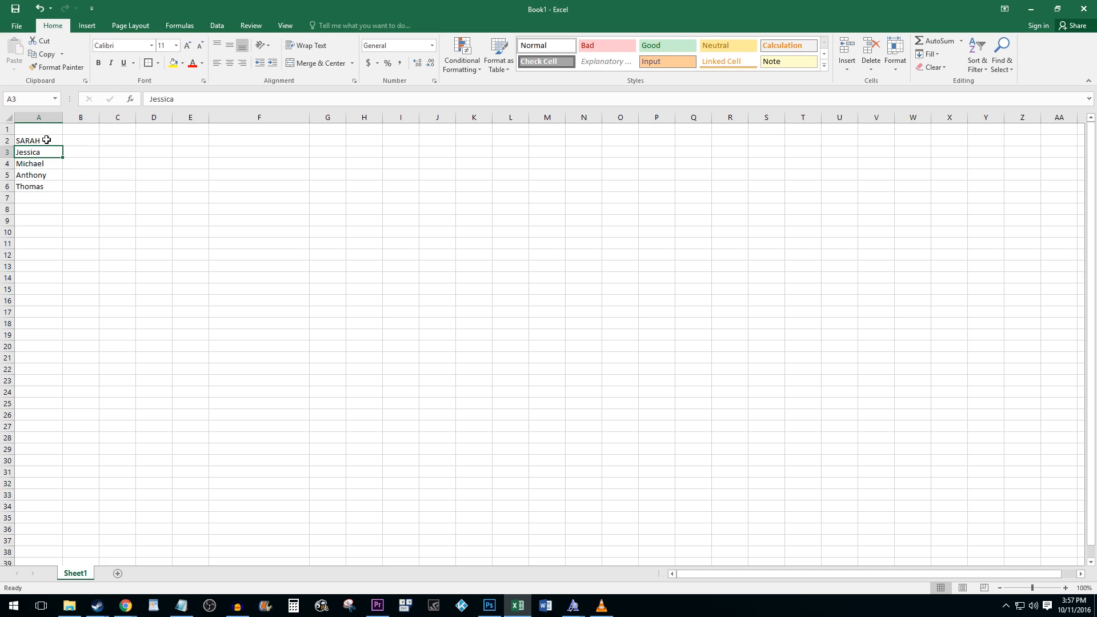
mouse_move(84, 137)
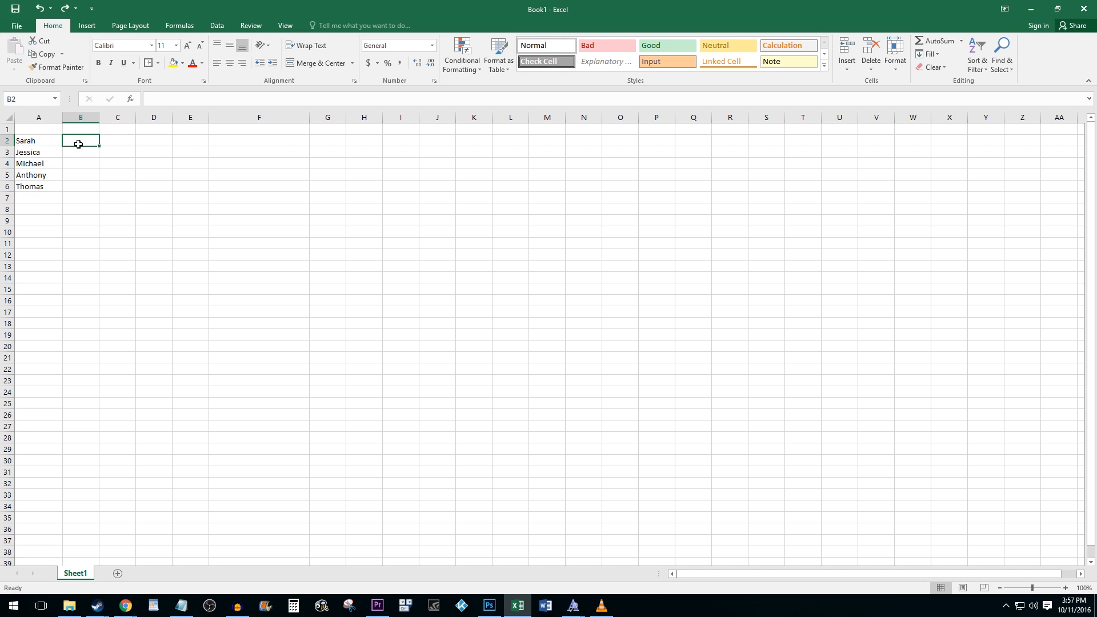
Enter =UPPER(A2) in B2 to display SARAH, then reselect B2 to check it.
text(=UPPER)
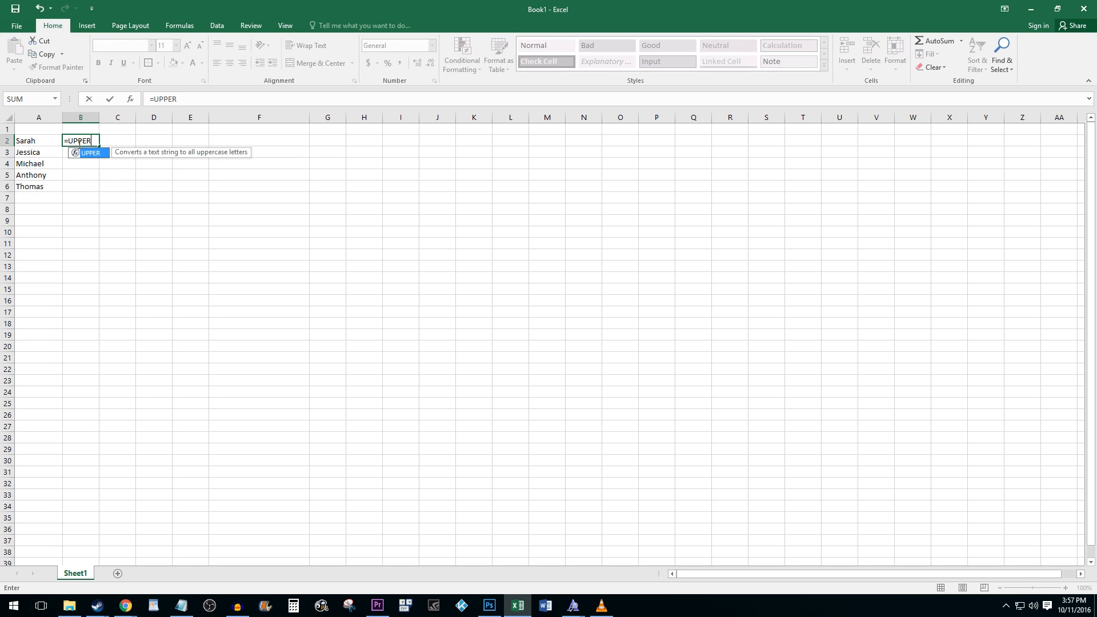
text(()
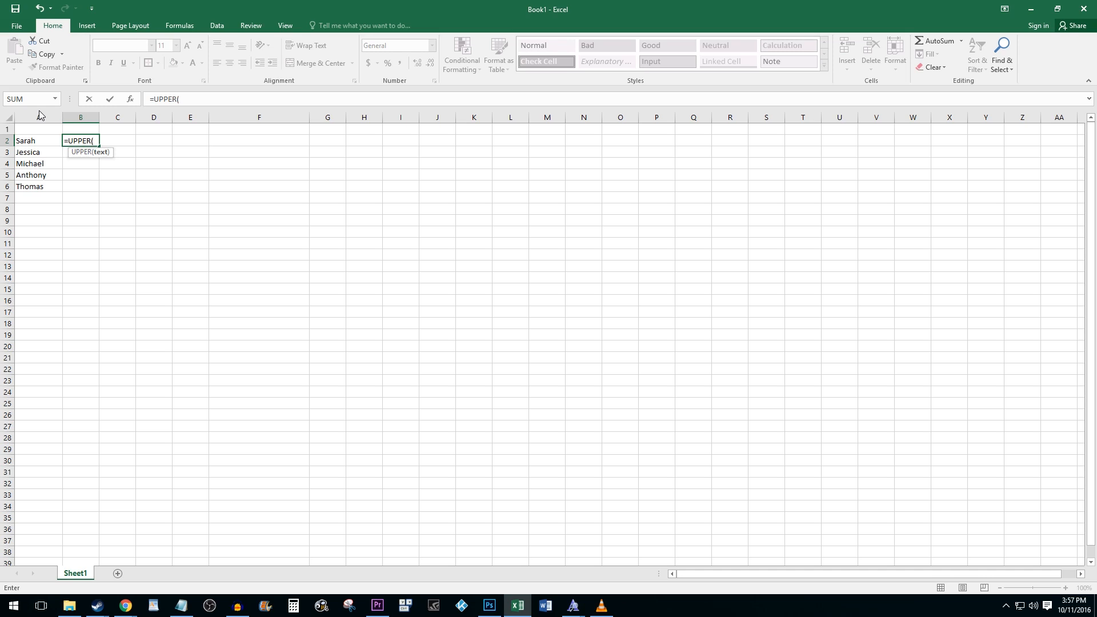
mouse_move(44, 144)
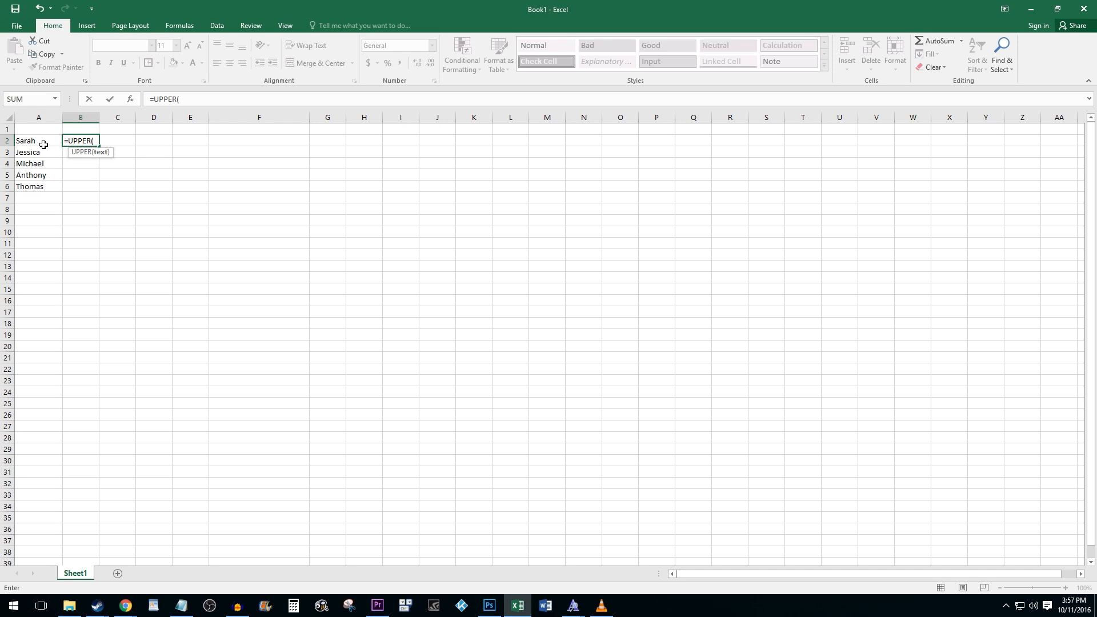
click(38, 140)
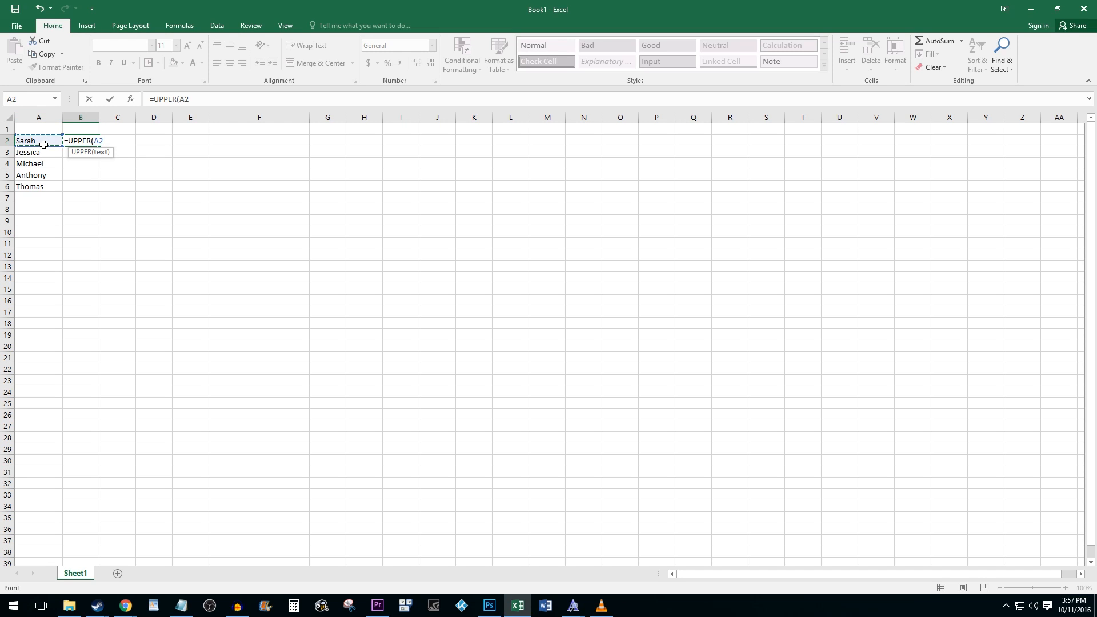
key(Return)
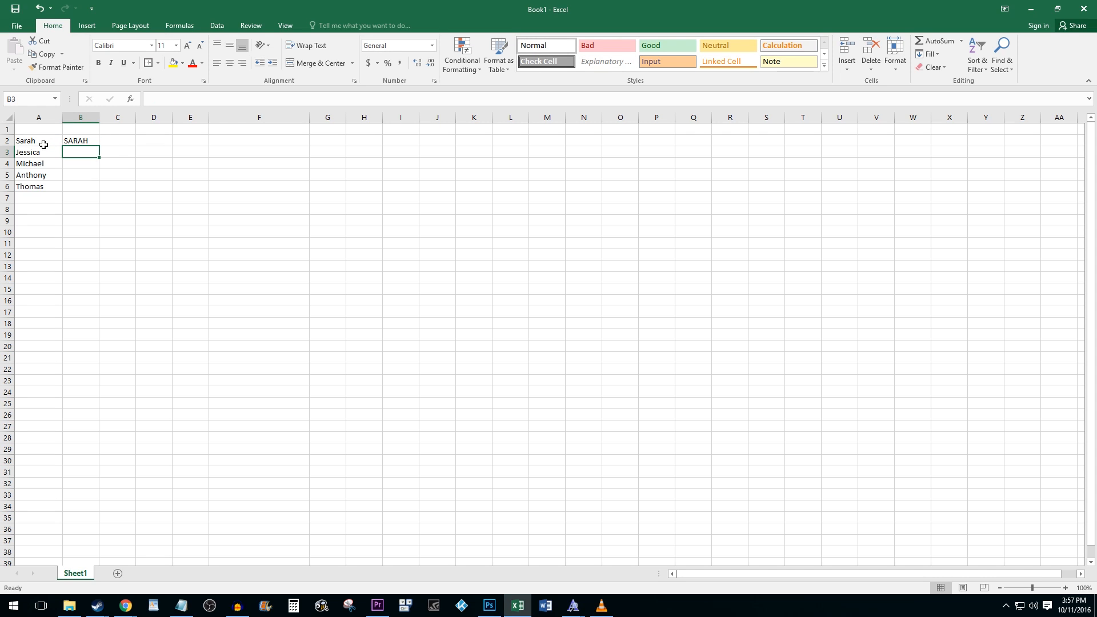
click(80, 141)
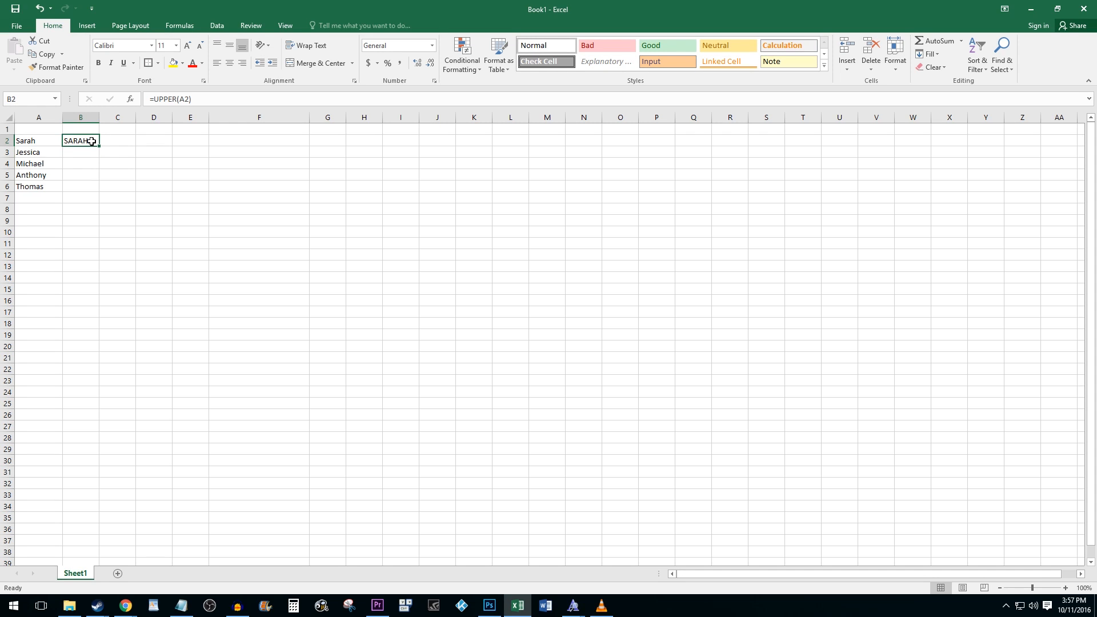
Fill the UPPER formula down B2:B6, copy the results, and open Paste Special.
drag(97, 146, 102, 166)
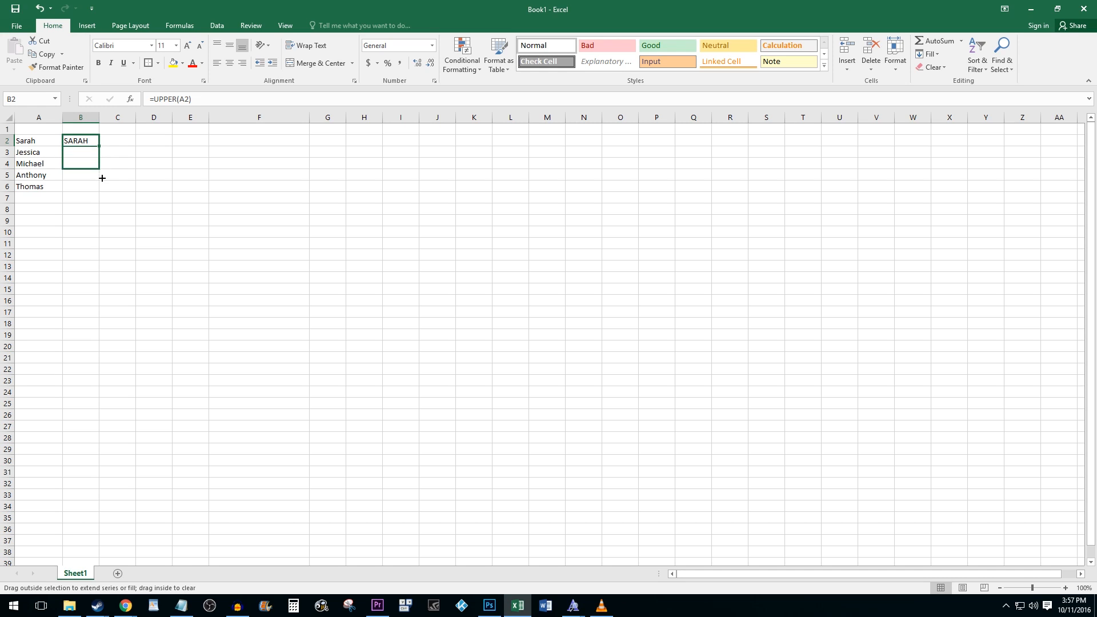
drag(100, 147, 100, 186)
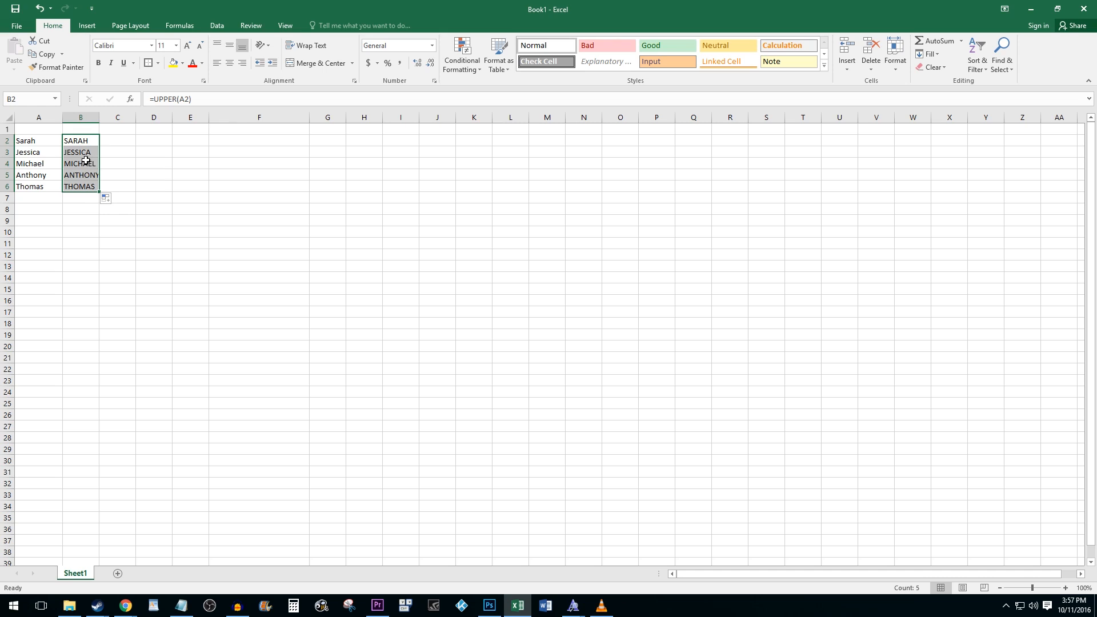
mouse_move(80, 153)
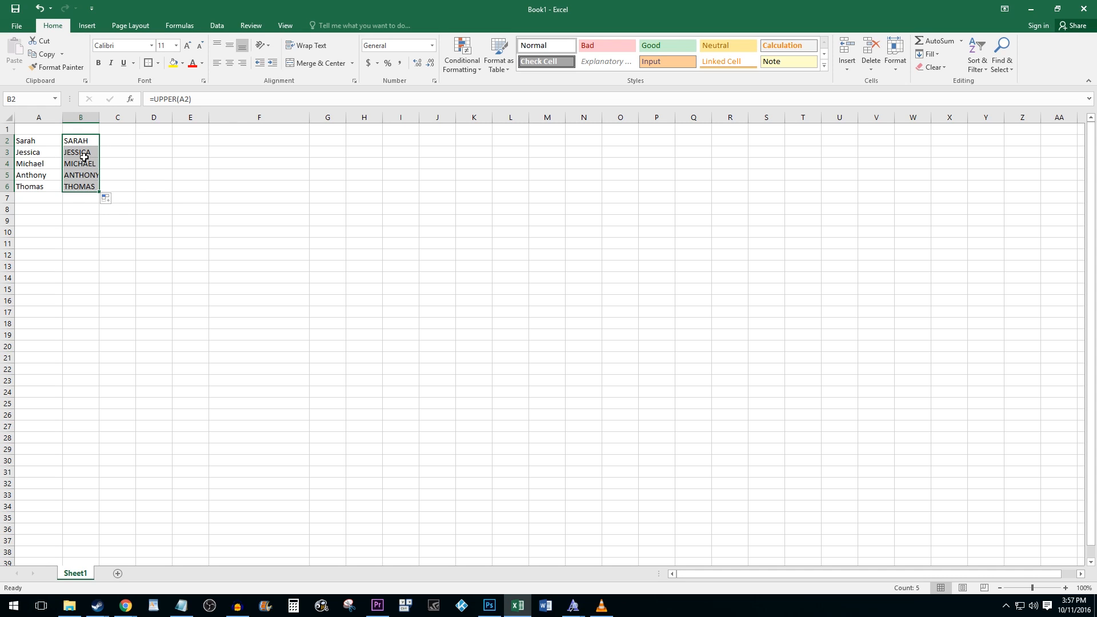
key(ctrl+c)
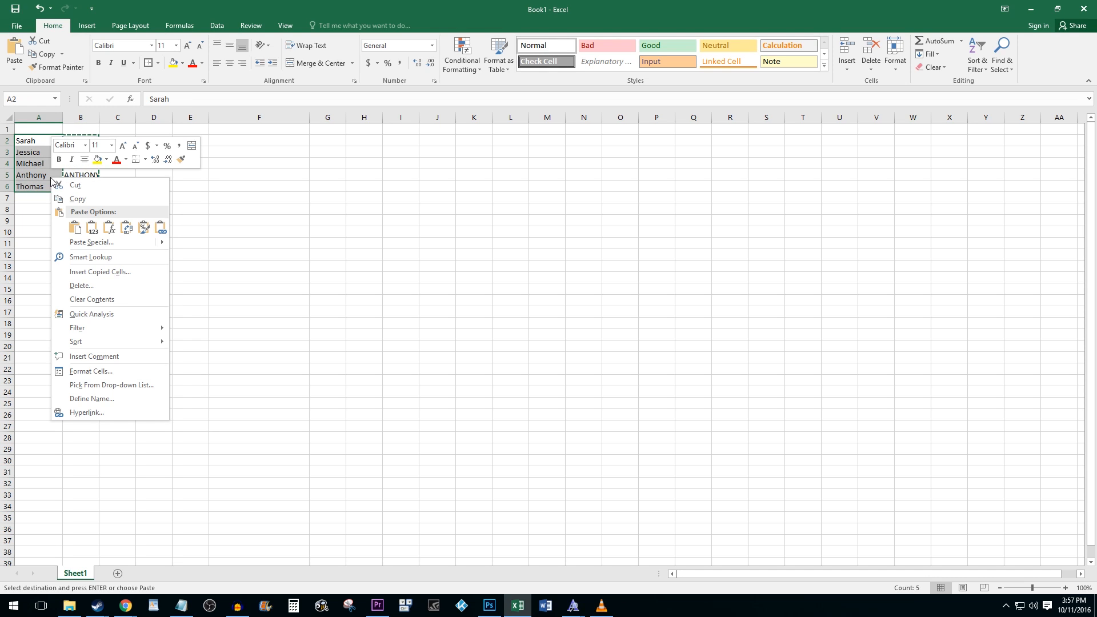
mouse_move(91, 243)
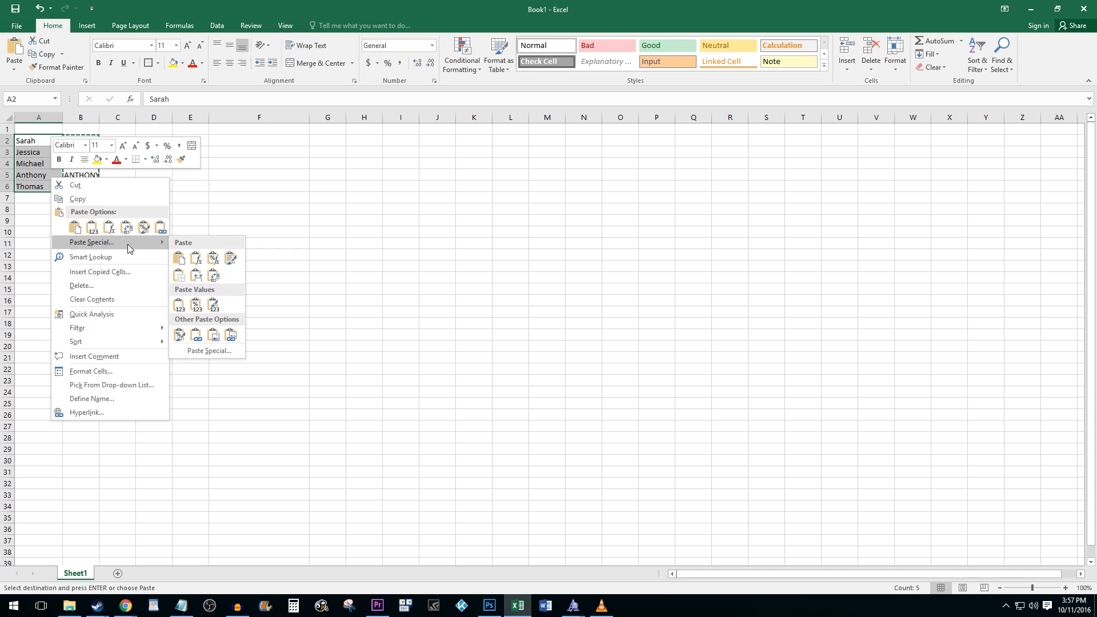
mouse_move(195, 334)
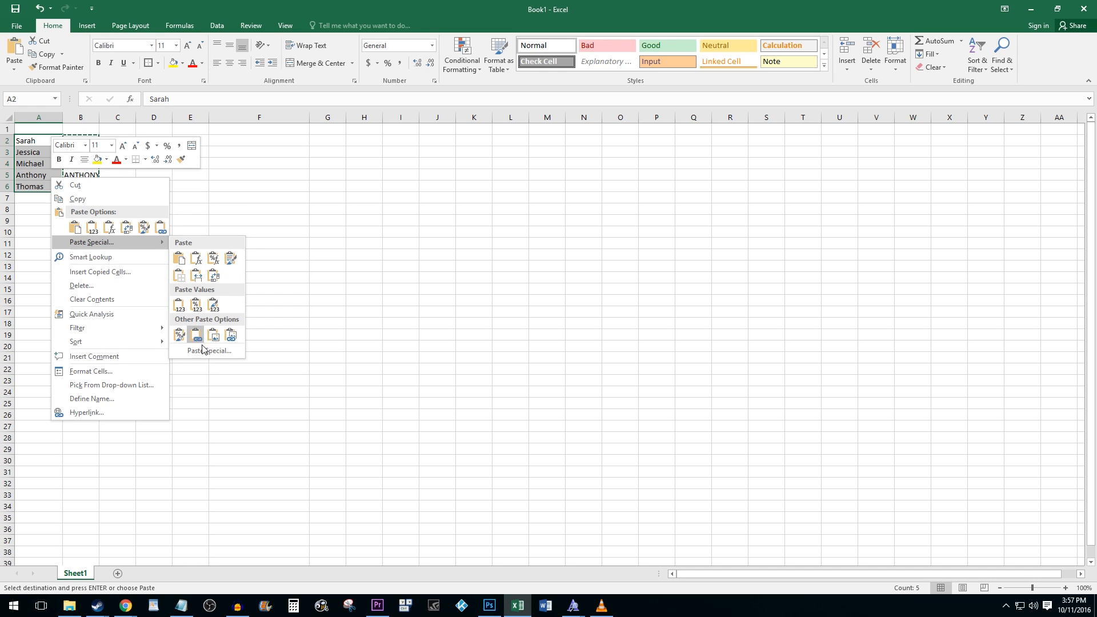
click(209, 350)
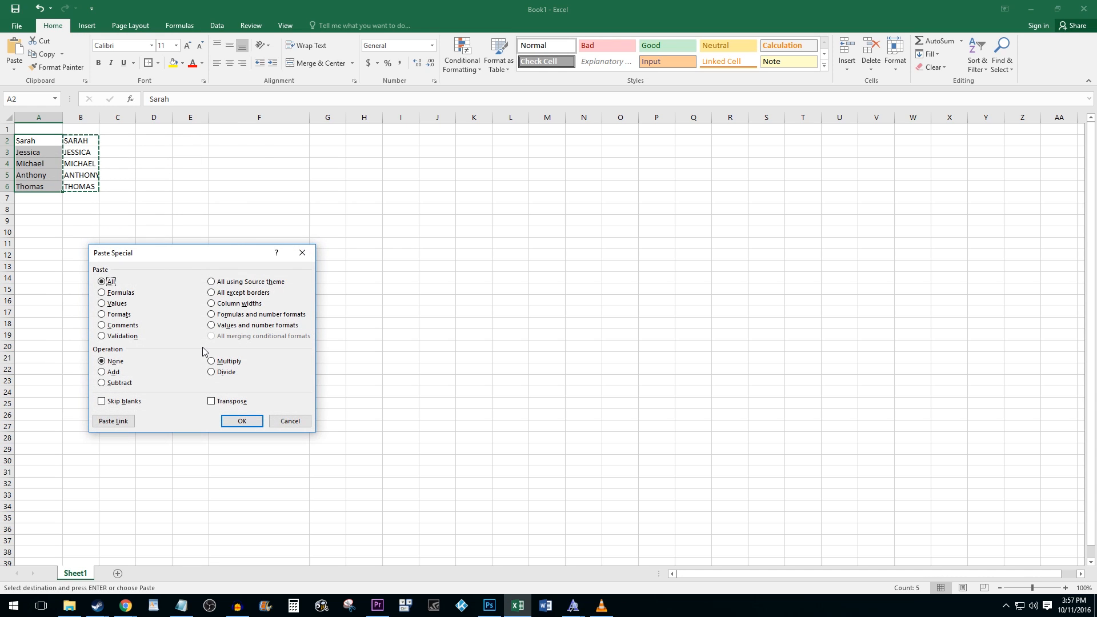
Paste the copied uppercase names into A2:A6 as values only.
click(101, 302)
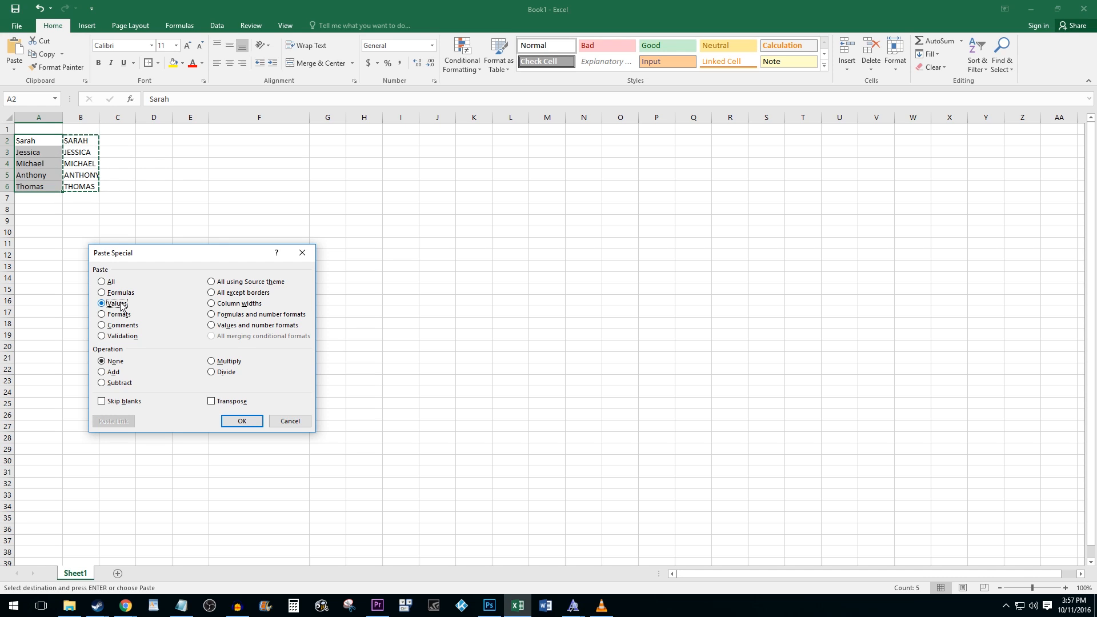
click(241, 421)
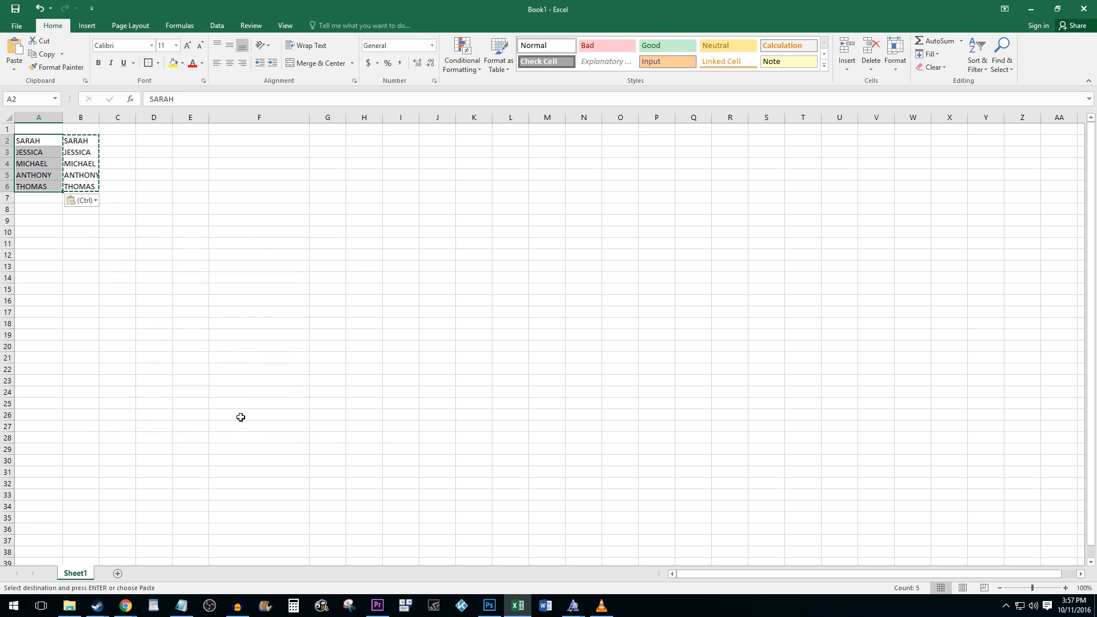